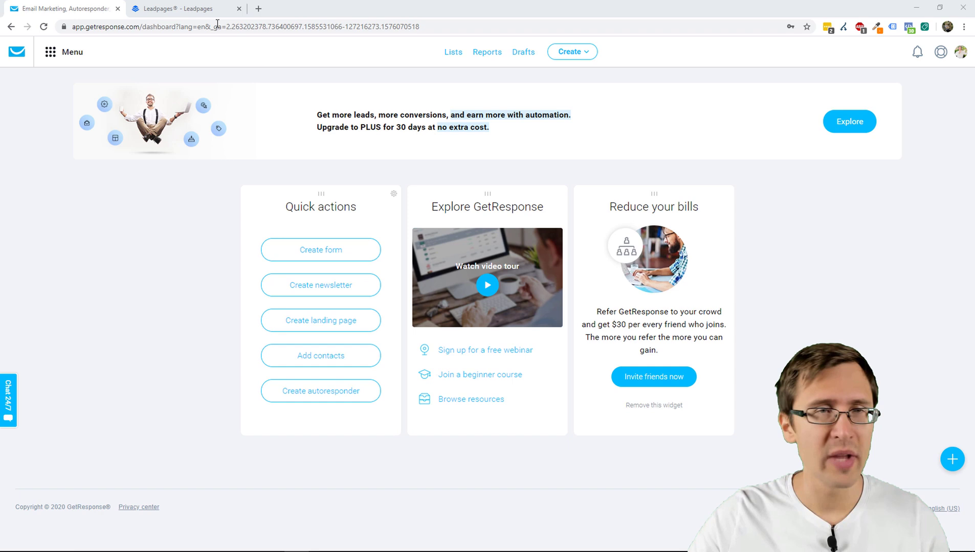
Step: Switch to the Leadpages browser tab showing the Landing Pages list
{"action": "left_click", "coordinate": [182, 8]}
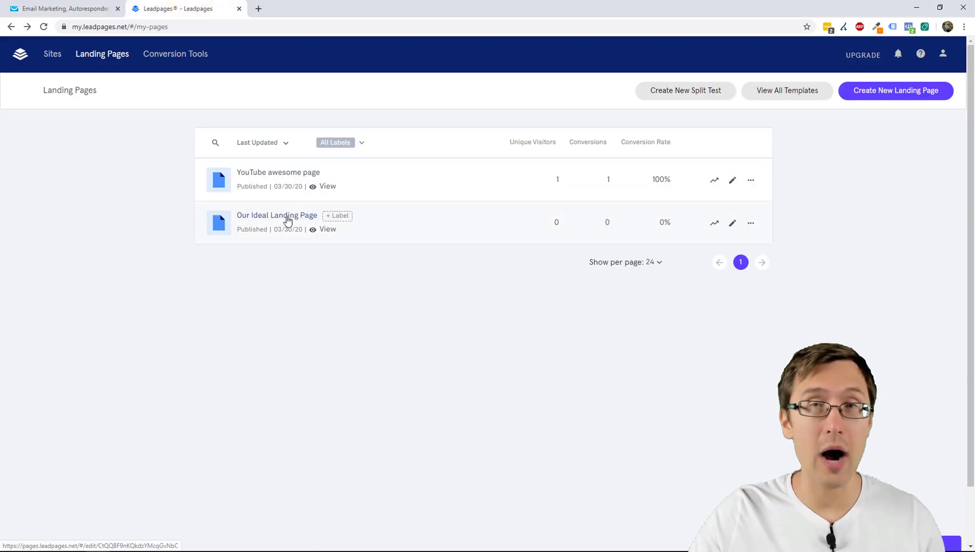
{"action": "mouse_move", "coordinate": [286, 180]}
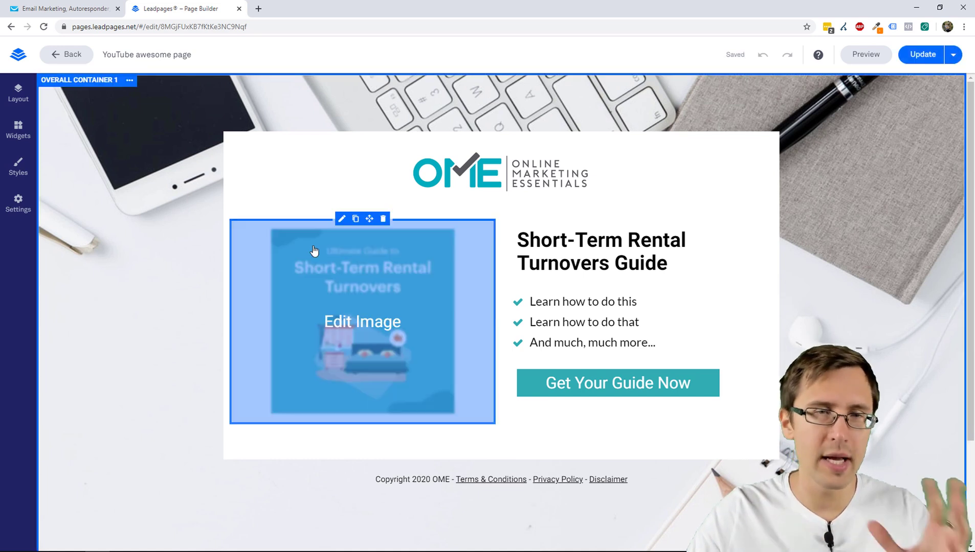
Step: Open the YouTube awesome page and edit the pop-up on its Get Your Guide Now button
{"action": "left_click", "coordinate": [581, 321]}
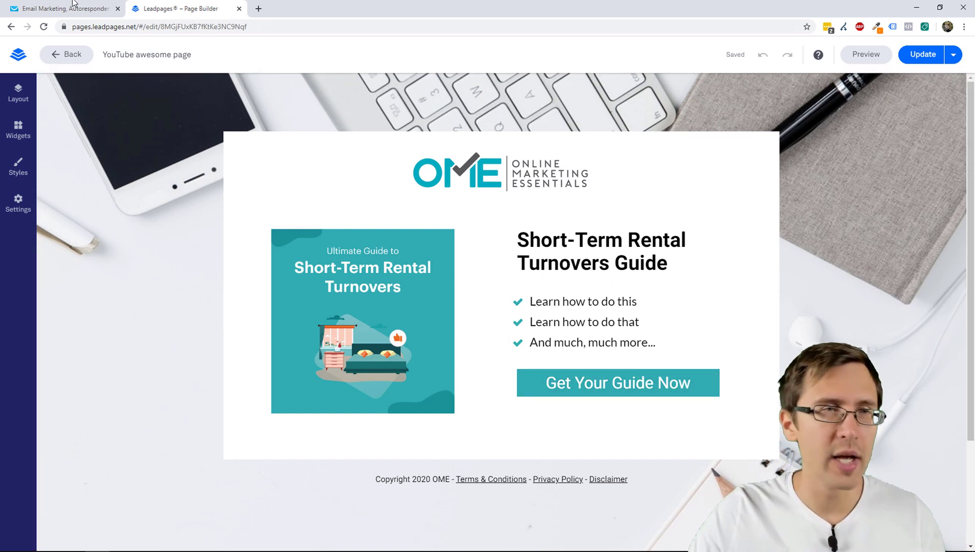
{"action": "left_click", "coordinate": [618, 383]}
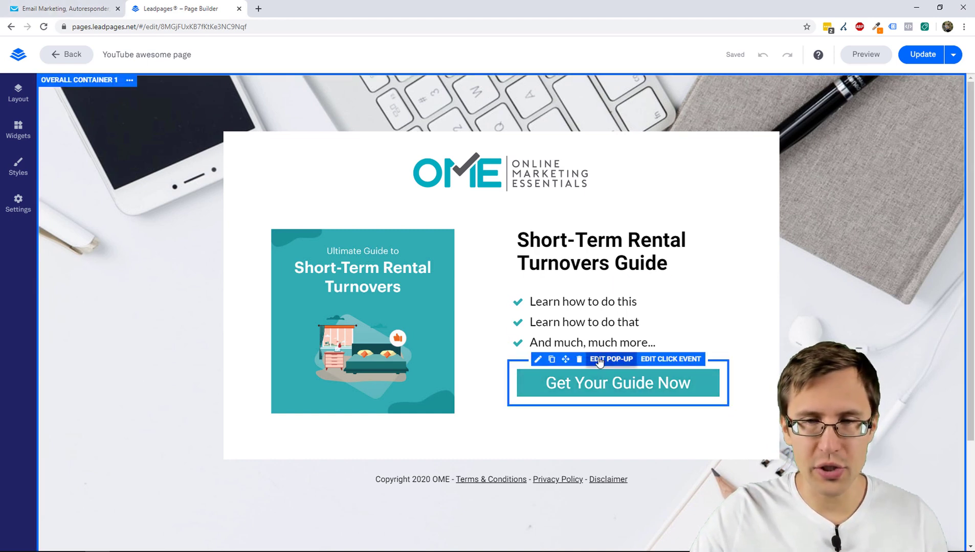
{"action": "left_click", "coordinate": [613, 359]}
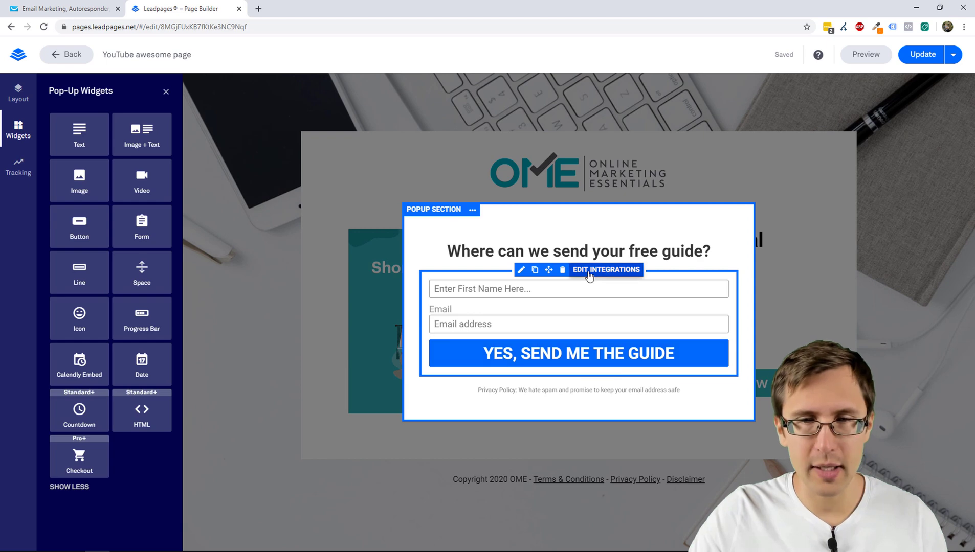
Step: Open the pop-up form's integration settings and add a new integration from the catalogue
{"action": "left_click", "coordinate": [605, 269]}
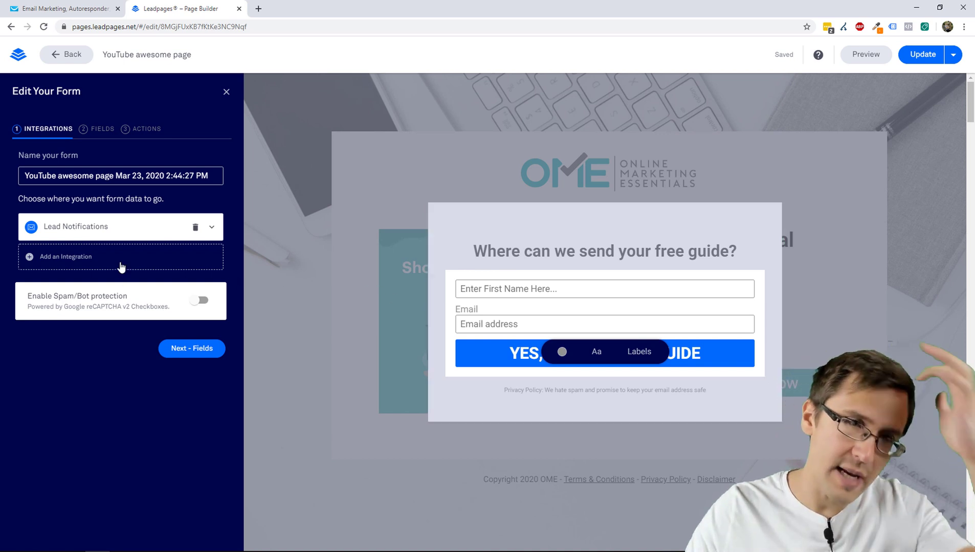
{"action": "mouse_move", "coordinate": [211, 229]}
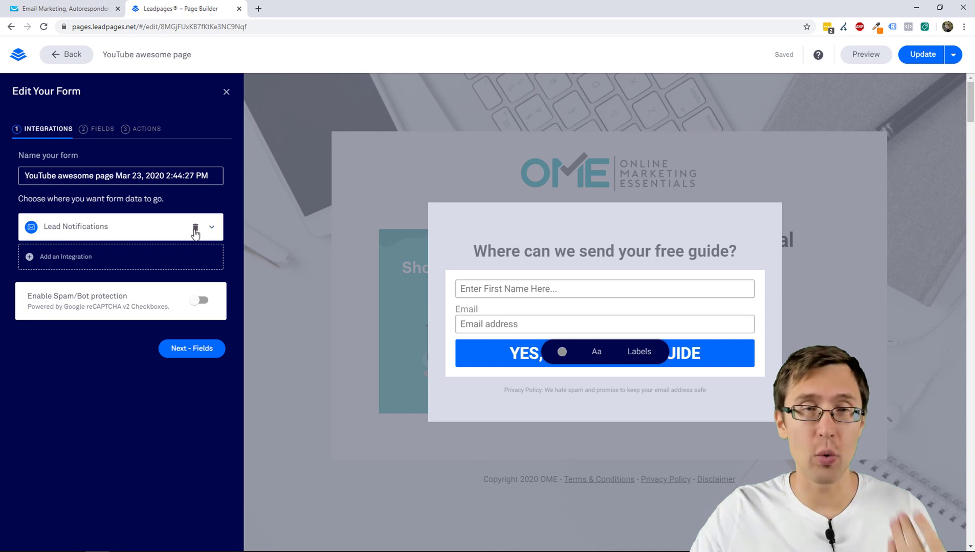
{"action": "mouse_move", "coordinate": [212, 231]}
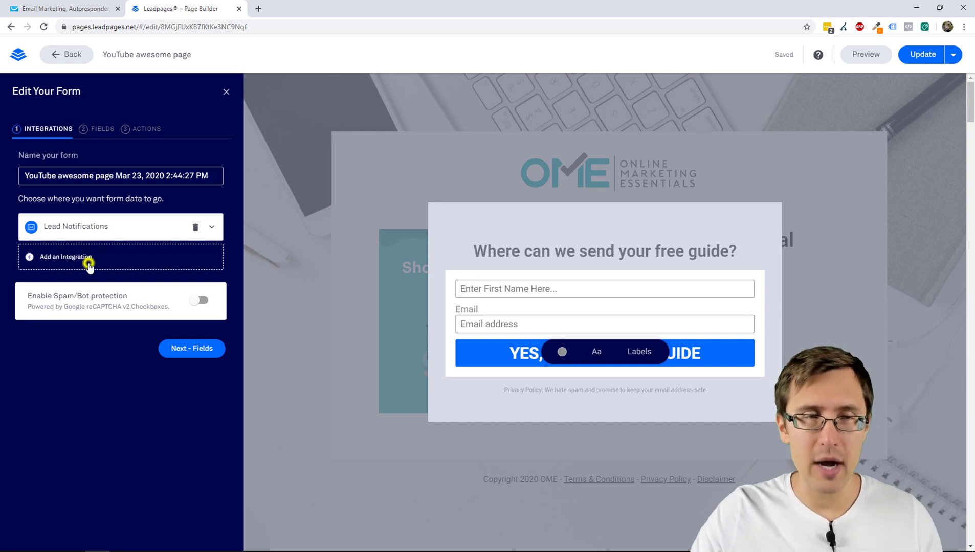
{"action": "left_click", "coordinate": [67, 256]}
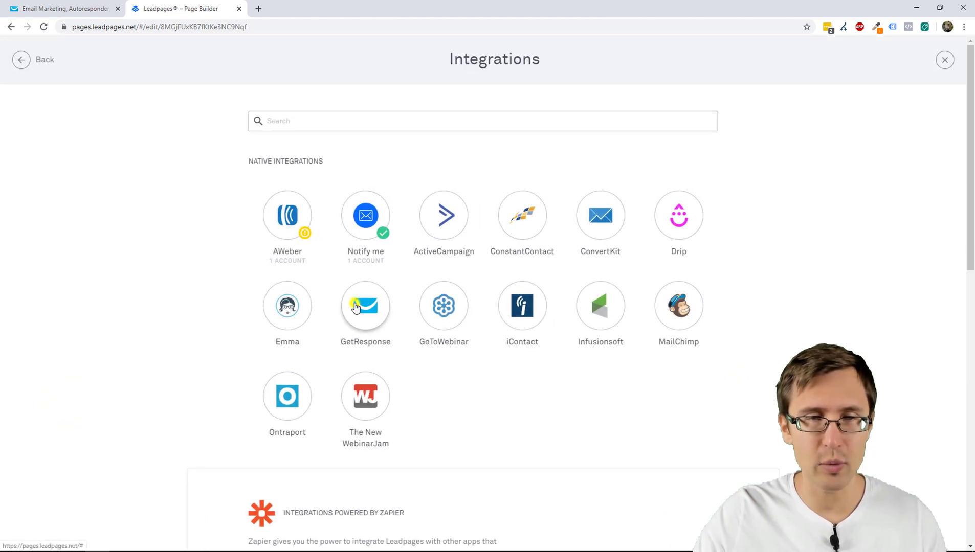
Step: Choose GetResponse, then copy the default API key from GetResponse's Integrations and API section
{"action": "left_click", "coordinate": [365, 305]}
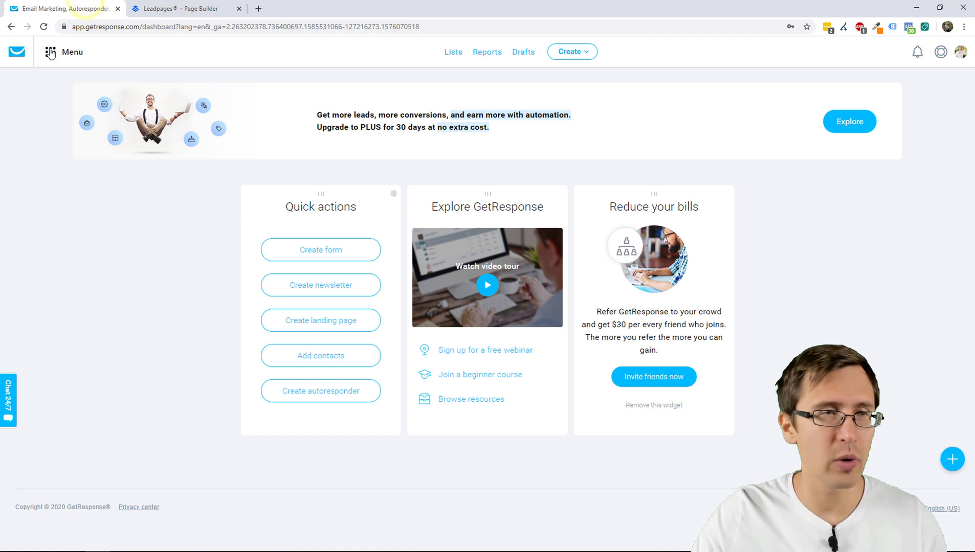
{"action": "left_click", "coordinate": [50, 51]}
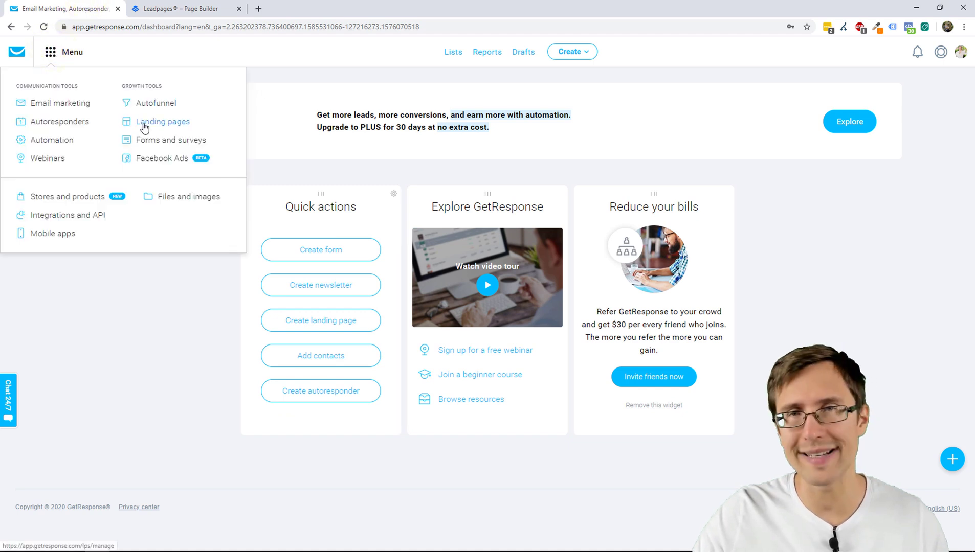
{"action": "left_click", "coordinate": [68, 214]}
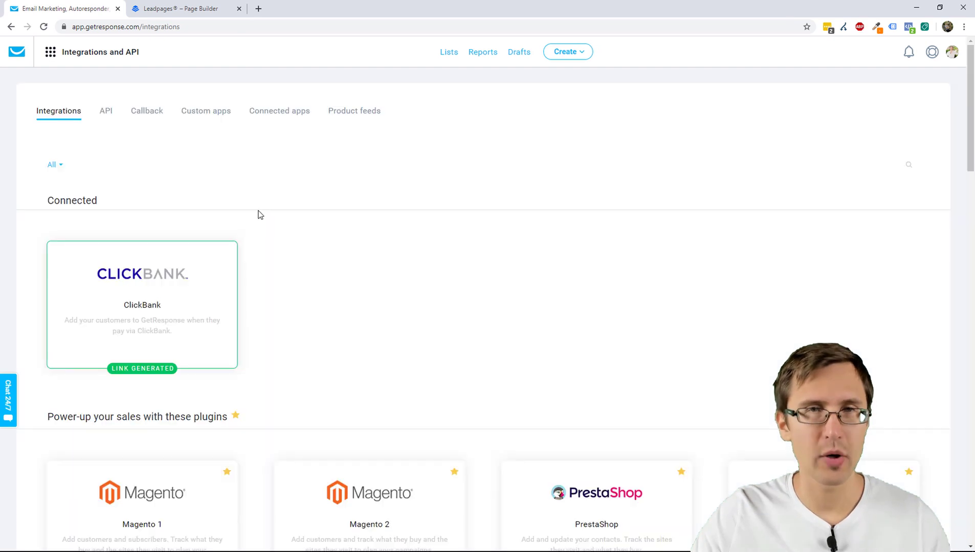
{"action": "mouse_move", "coordinate": [116, 123]}
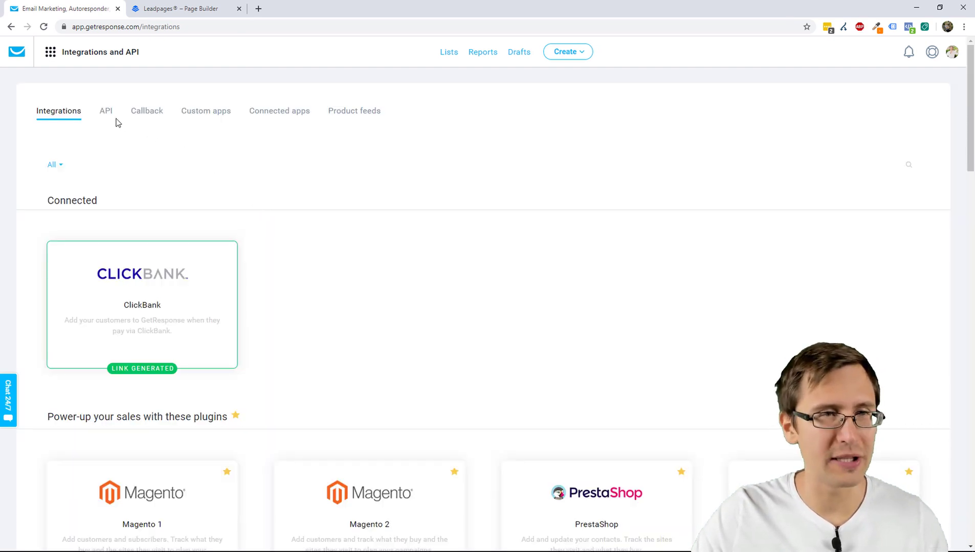
{"action": "left_click", "coordinate": [105, 111]}
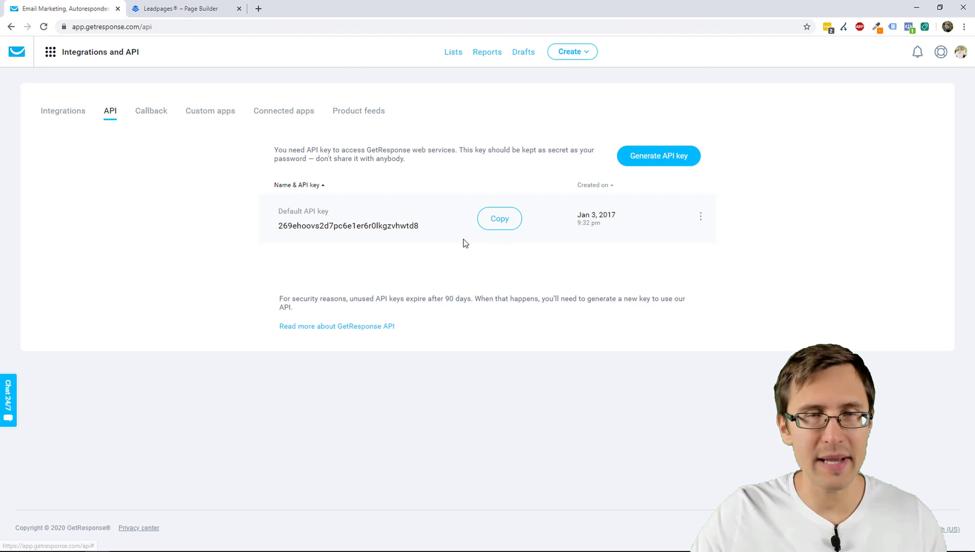
{"action": "left_click", "coordinate": [498, 218]}
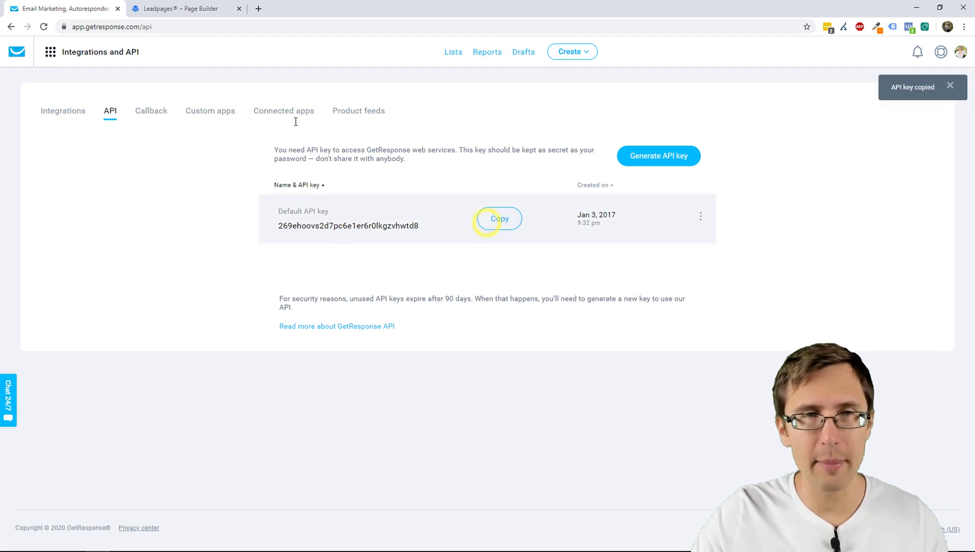
Step: Paste the API key, name the account GetResponse Integration and connect it to Leadpages
{"action": "left_click", "coordinate": [180, 9]}
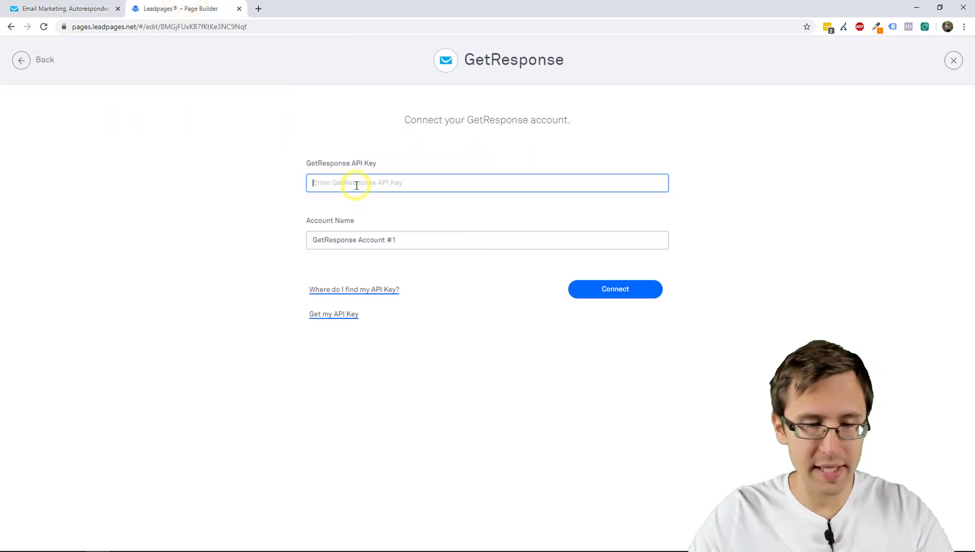
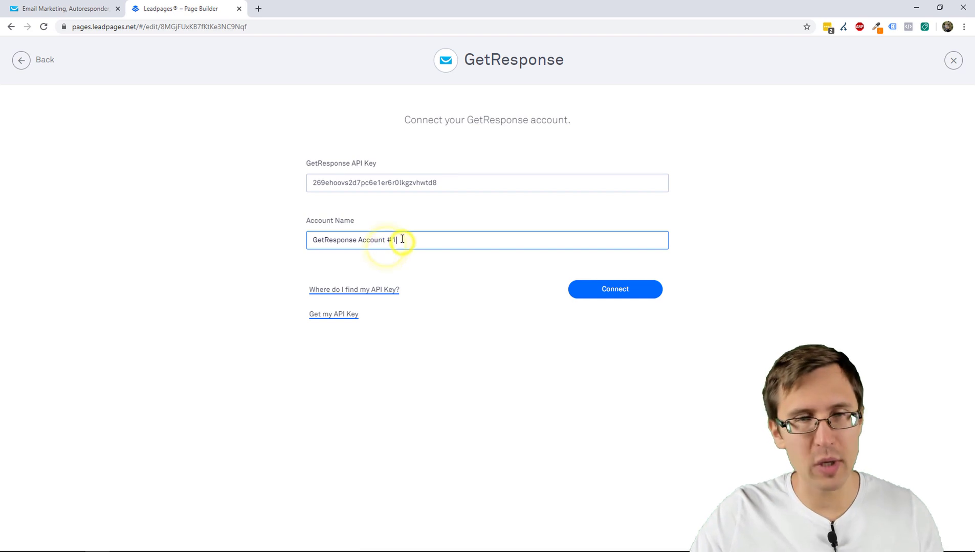
{"action": "double_click", "coordinate": [376, 240]}
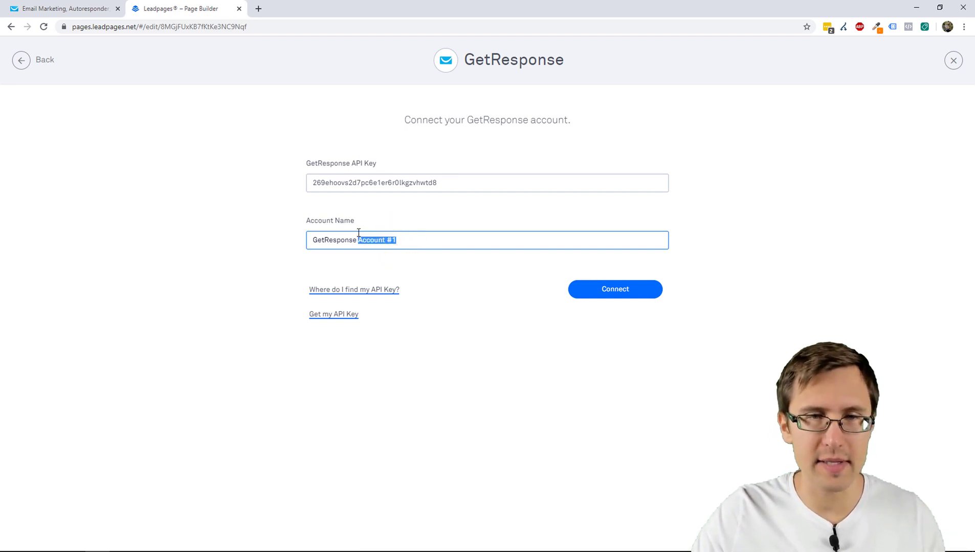
{"action": "mouse_move", "coordinate": [390, 220]}
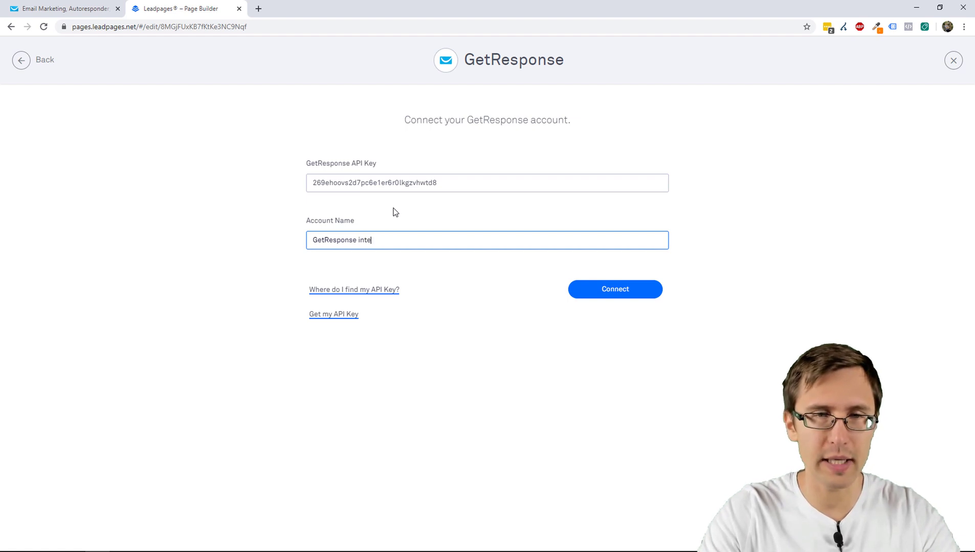
{"action": "type", "text": "Integ"}
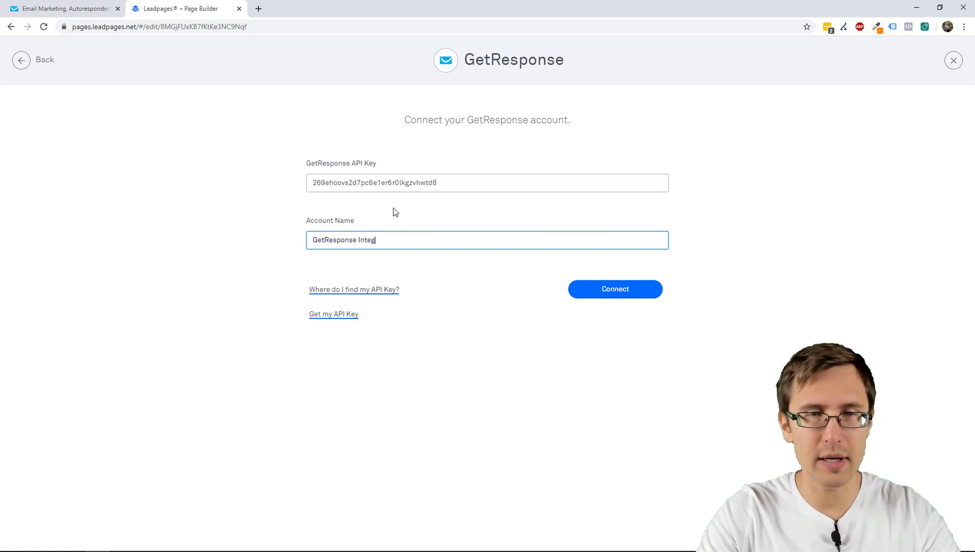
{"action": "left_click", "coordinate": [614, 289]}
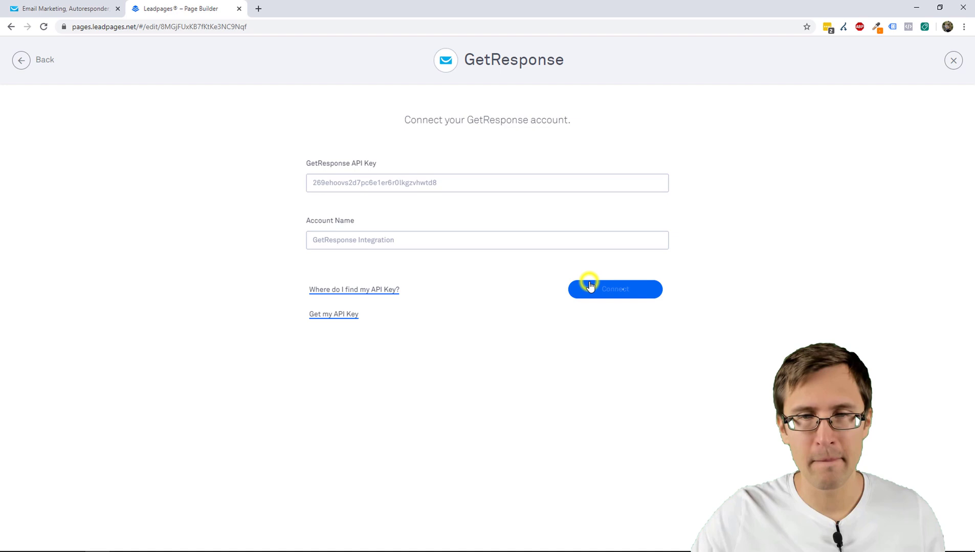
{"action": "left_click", "coordinate": [614, 289]}
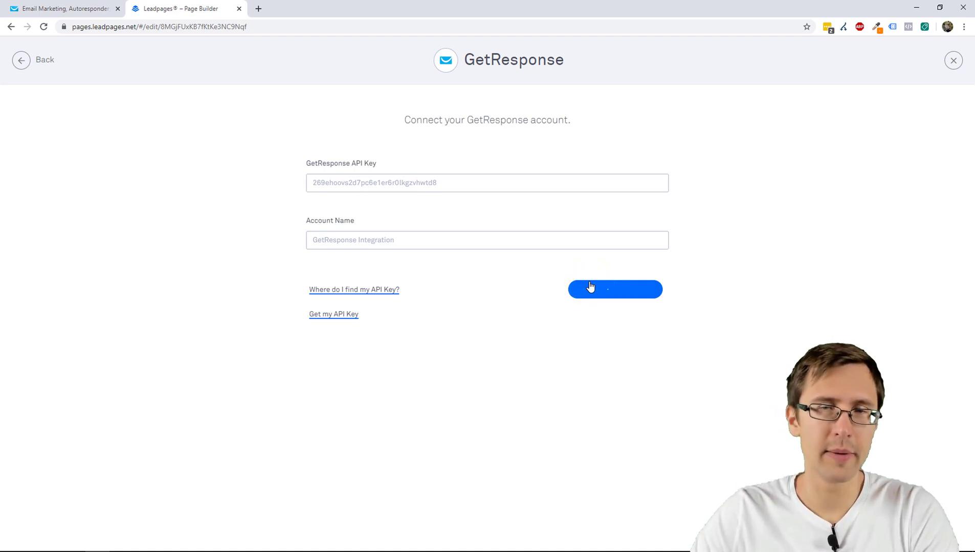
{"action": "left_click", "coordinate": [614, 289]}
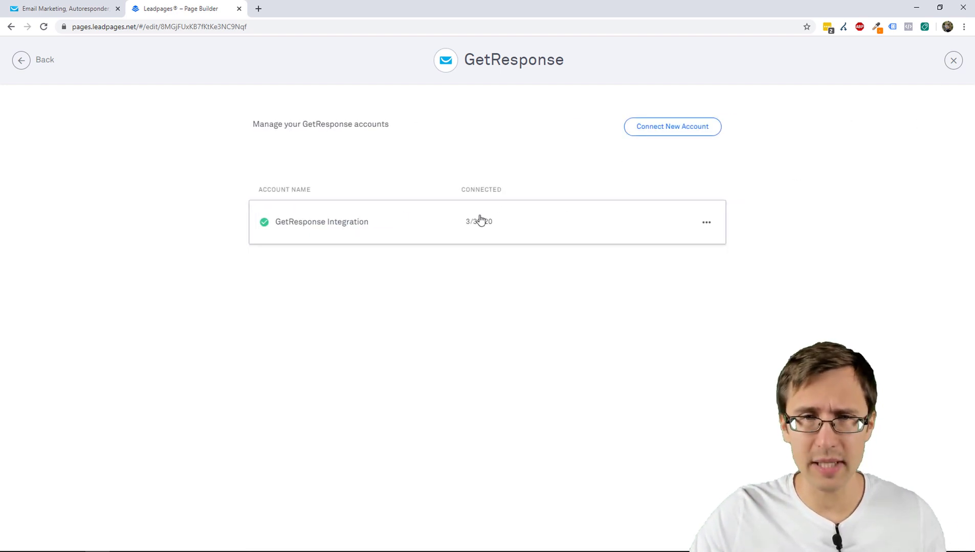
Step: Add the GetResponse Integration account to the form with the _3weekdiet_ list as destination
{"action": "left_click", "coordinate": [44, 59]}
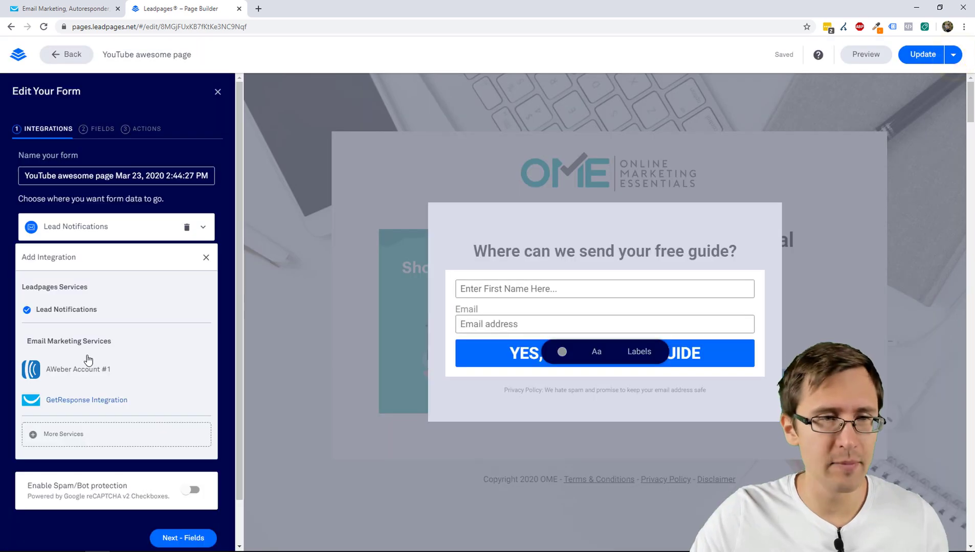
{"action": "left_click", "coordinate": [85, 400]}
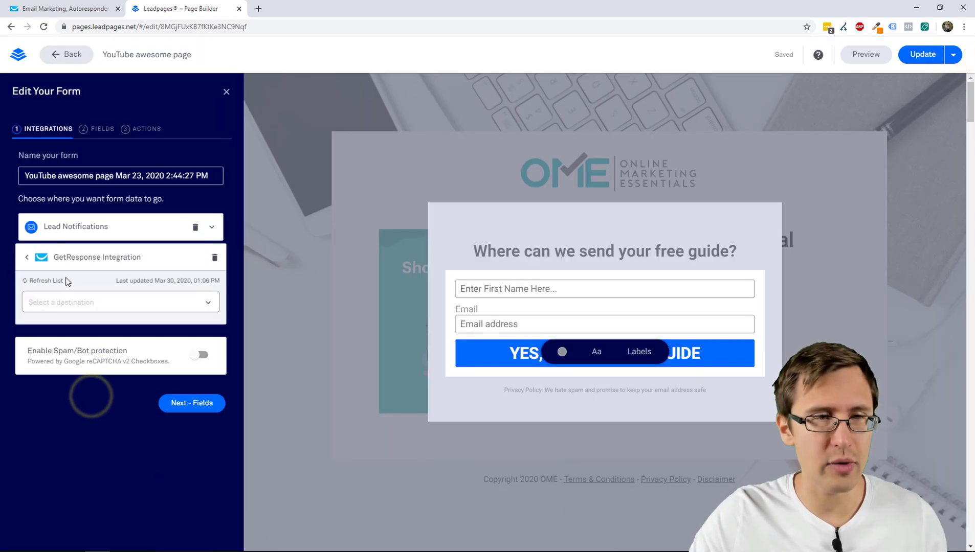
{"action": "left_click", "coordinate": [119, 302]}
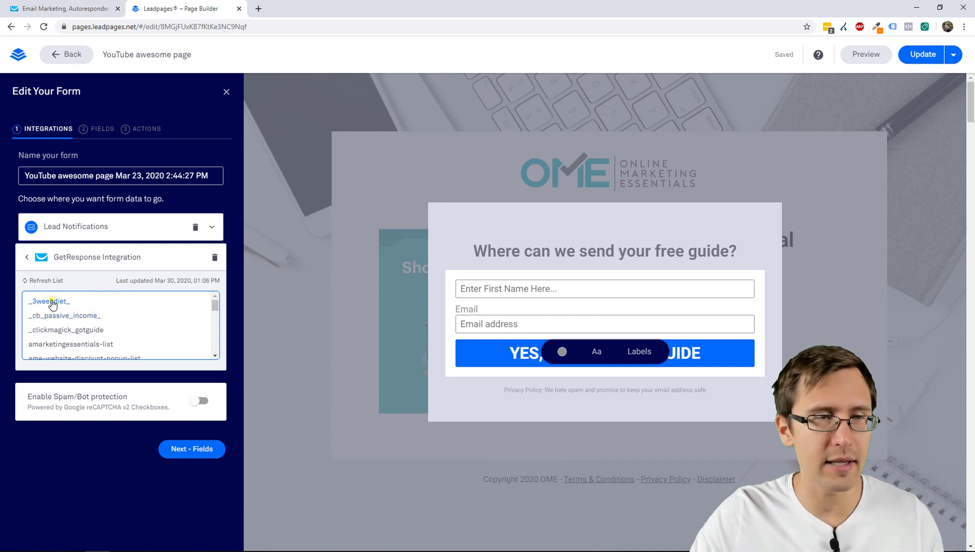
{"action": "left_click", "coordinate": [48, 301]}
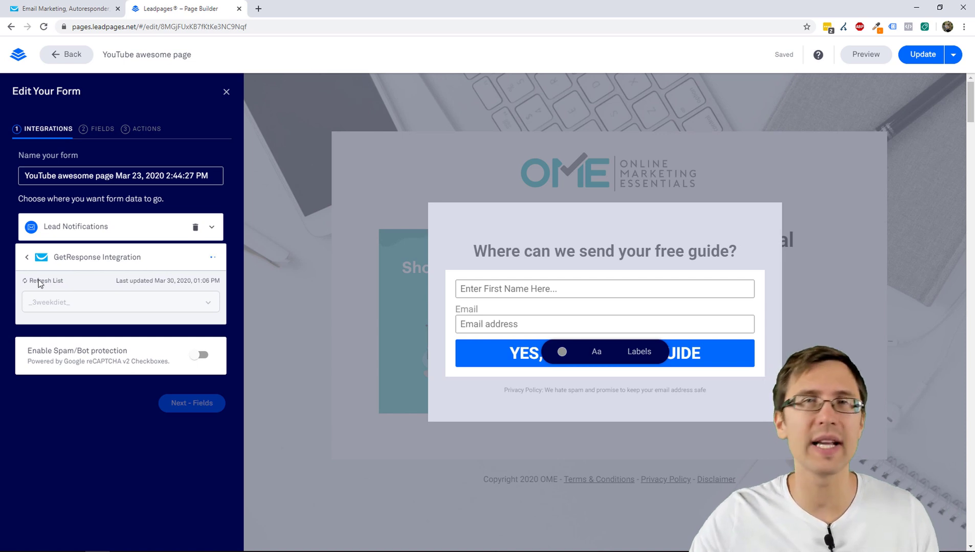
{"action": "left_click", "coordinate": [27, 256]}
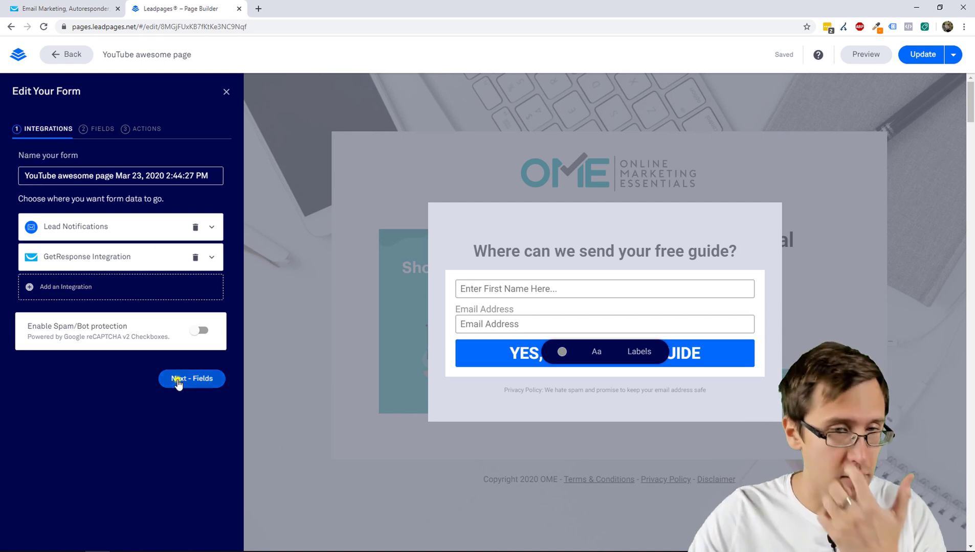
{"action": "left_click", "coordinate": [191, 379]}
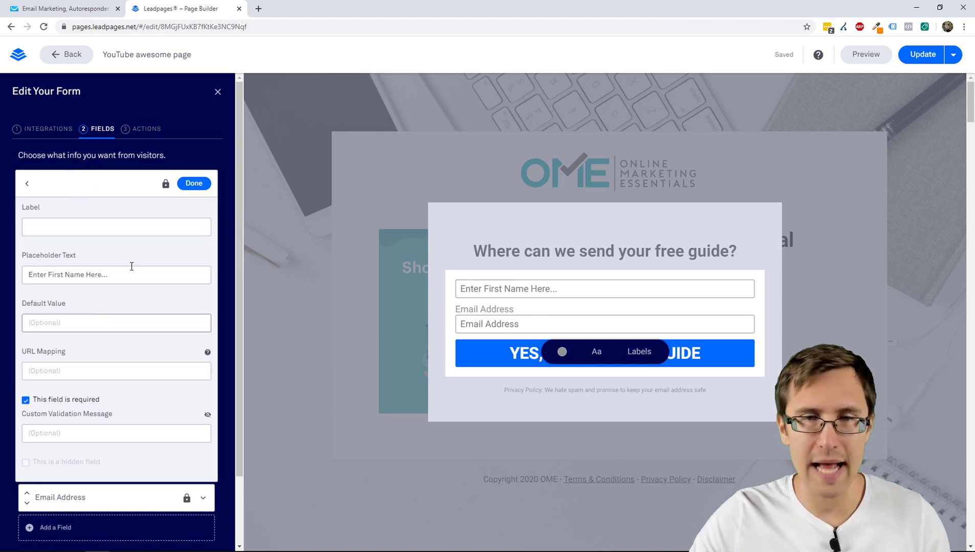
Step: Add a required Last Name field with placeholder text instead of a label, like the First Name field
{"action": "left_click", "coordinate": [193, 183]}
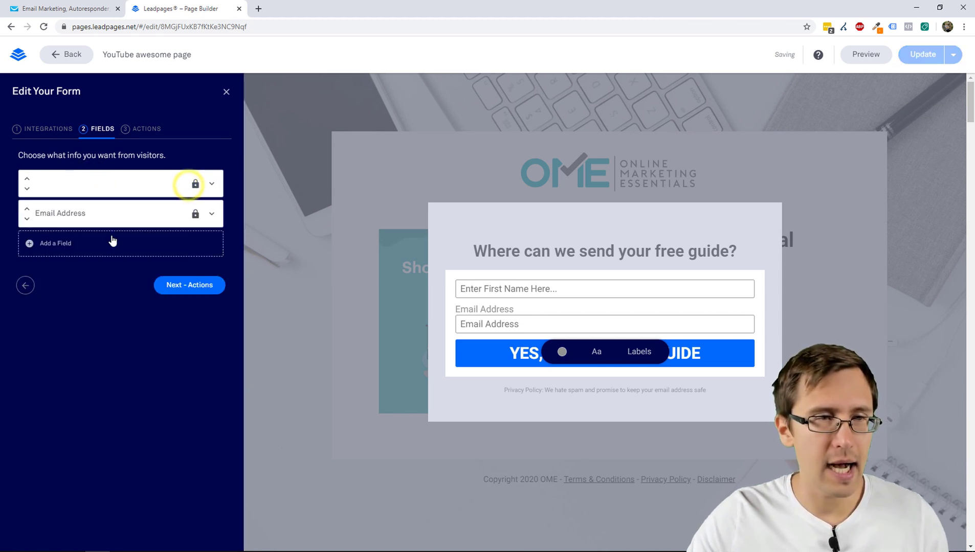
{"action": "left_click", "coordinate": [55, 243]}
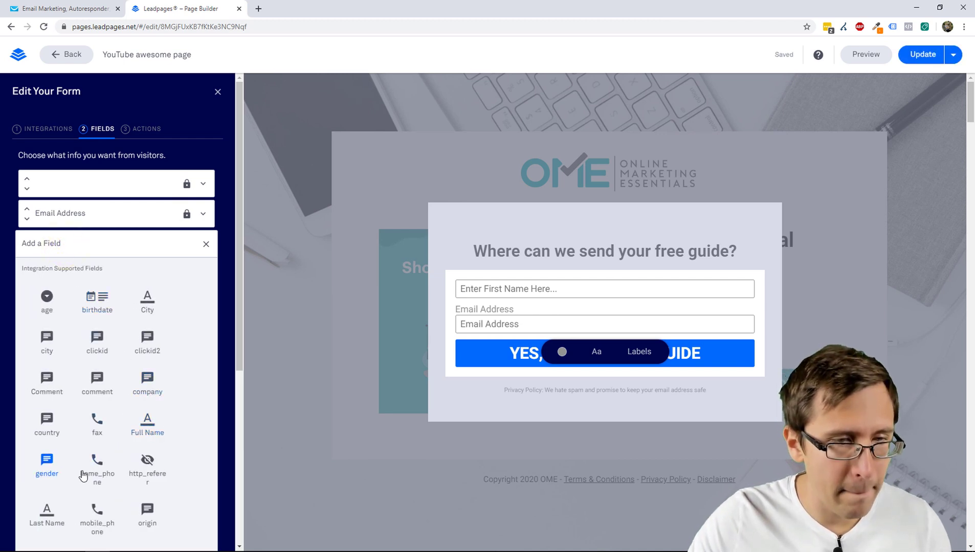
{"action": "mouse_move", "coordinate": [147, 346]}
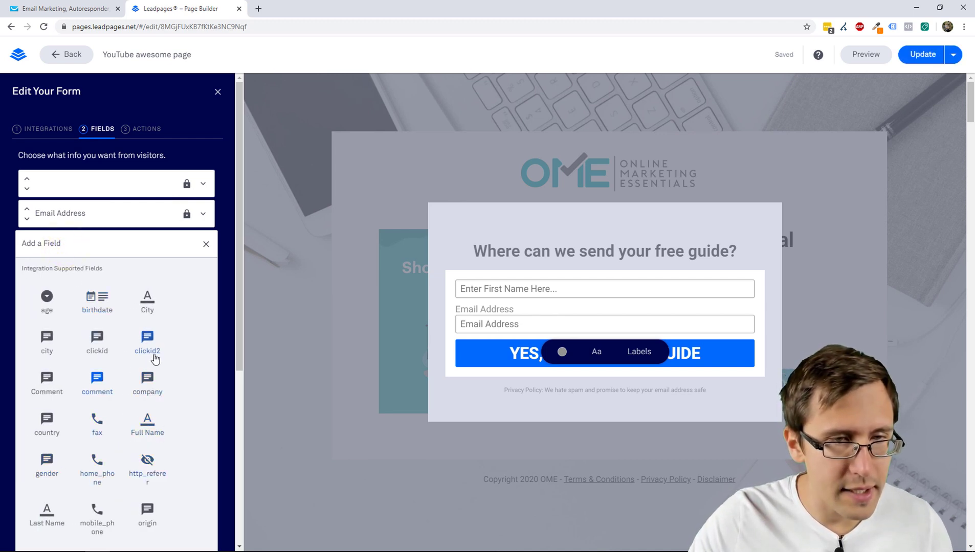
{"action": "scroll", "scroll_direction": "down", "scroll_amount": 3}
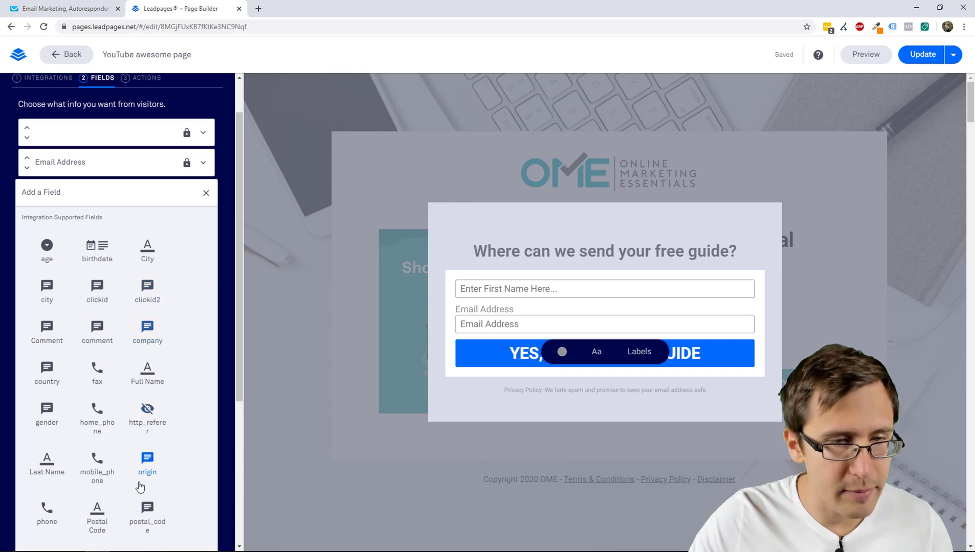
{"action": "left_click", "coordinate": [46, 463]}
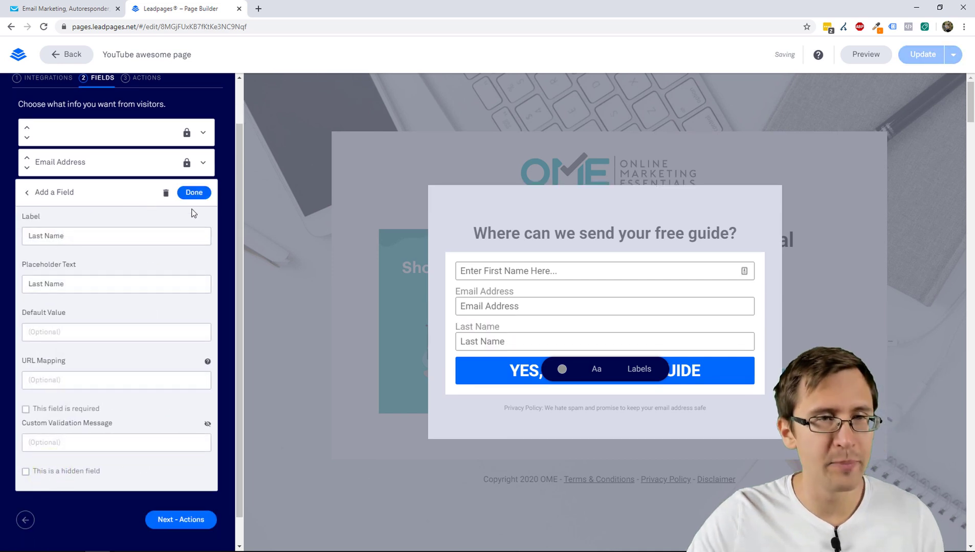
{"action": "triple_click", "coordinate": [115, 235]}
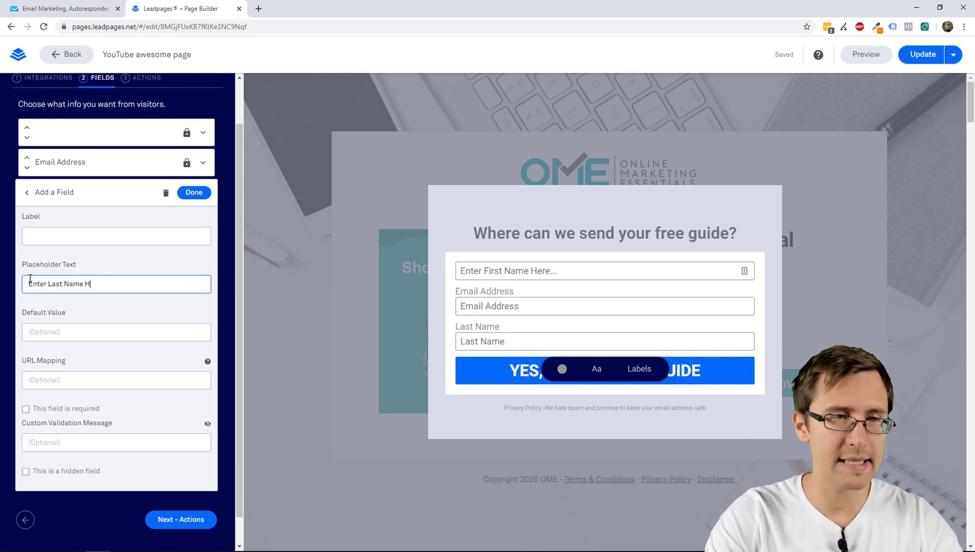
{"action": "type", "text": "ere..."}
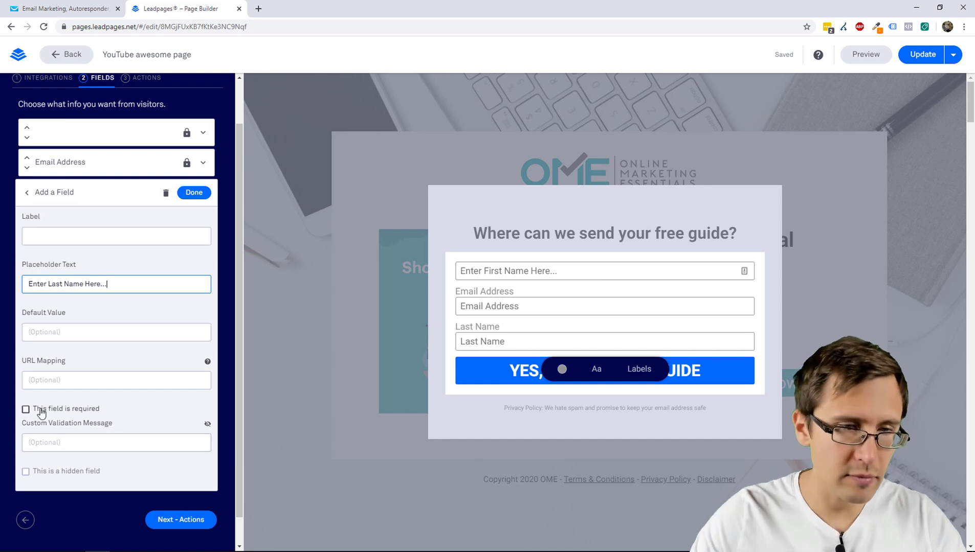
{"action": "left_click", "coordinate": [26, 409]}
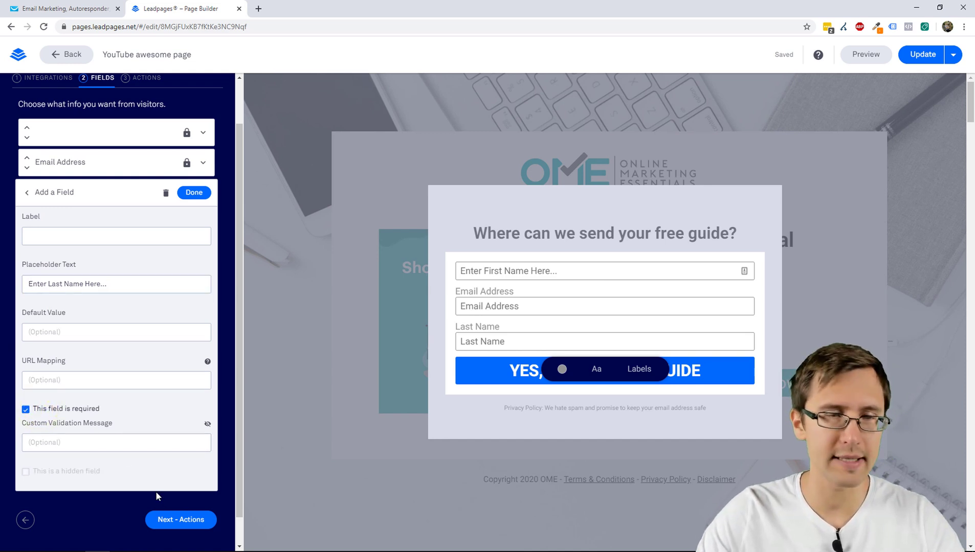
{"action": "left_click", "coordinate": [193, 192]}
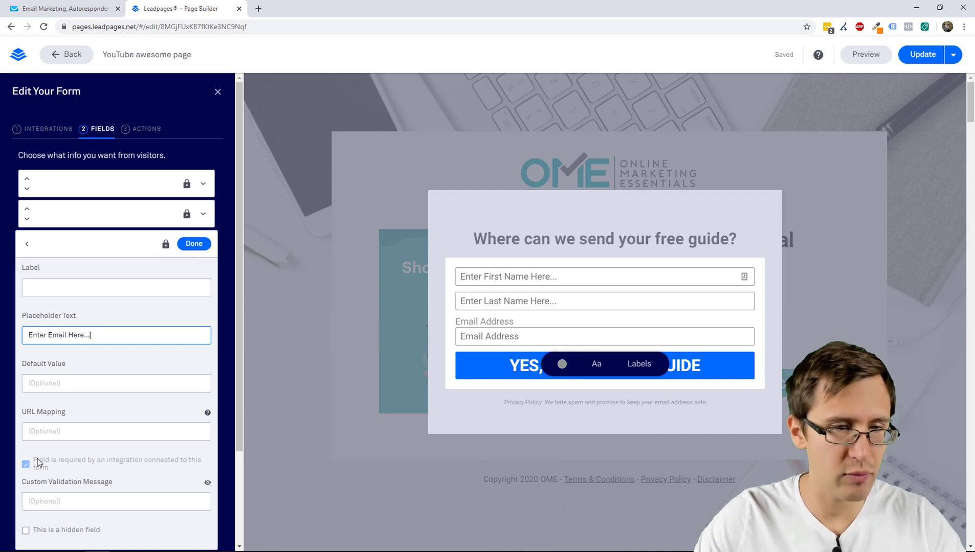
Step: Finish the email field and preview the default Leadpages thank-you page as the after-submit action
{"action": "left_click", "coordinate": [194, 244]}
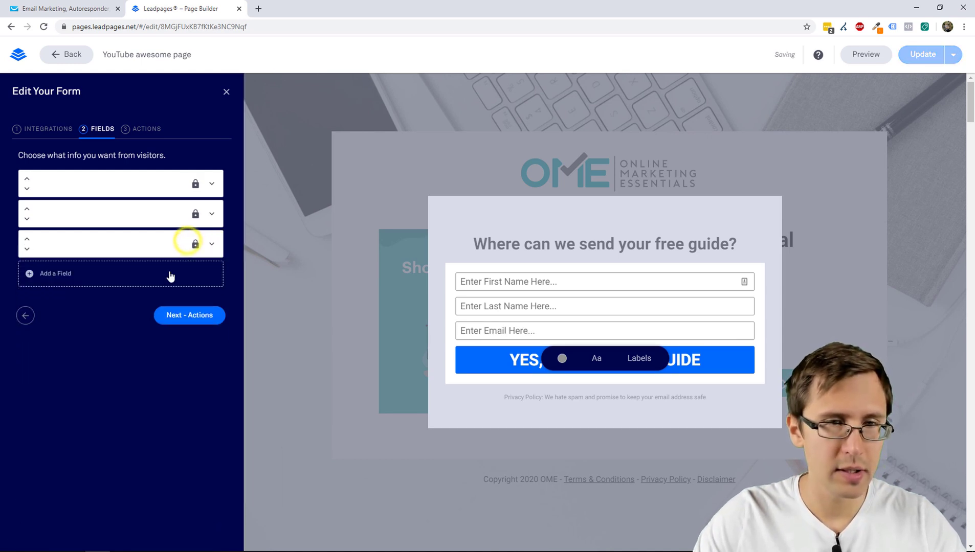
{"action": "left_click", "coordinate": [189, 315]}
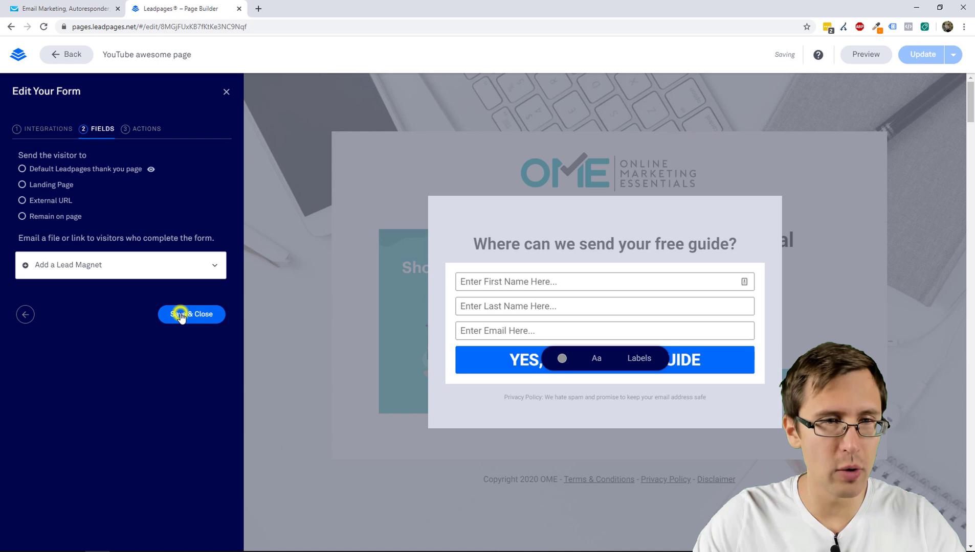
{"action": "left_click", "coordinate": [191, 314]}
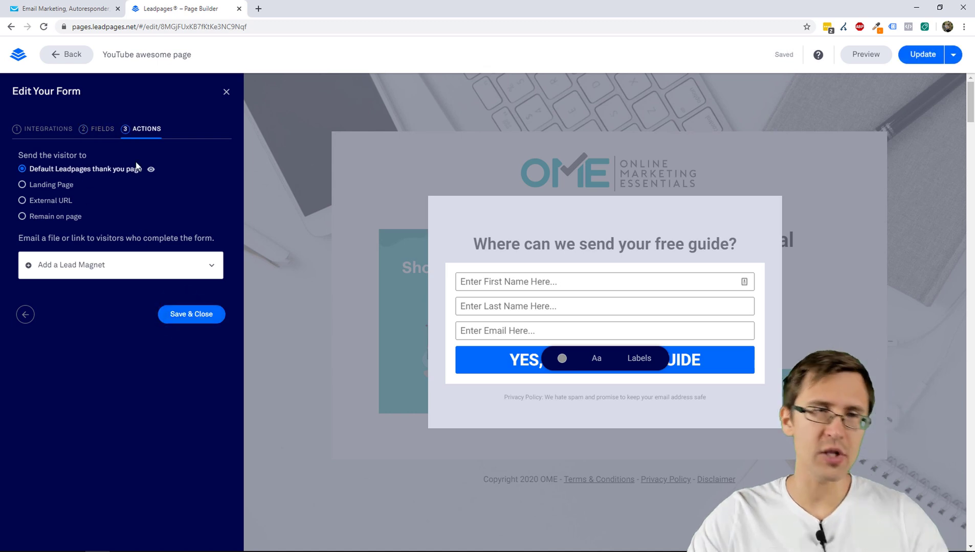
{"action": "mouse_move", "coordinate": [170, 185]}
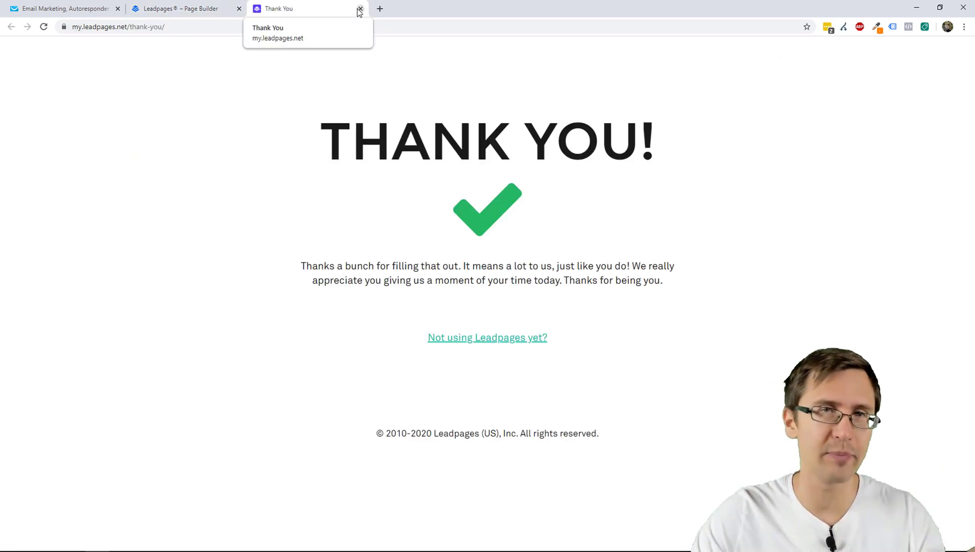
{"action": "left_click", "coordinate": [359, 8]}
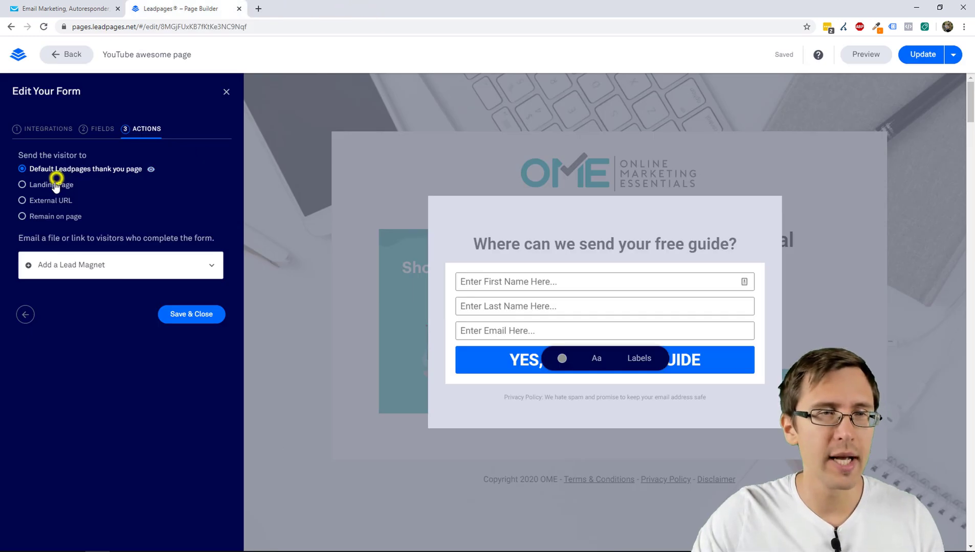
Step: Try the landing page, external URL and remain-on-page options, then keep the default thank-you page
{"action": "left_click", "coordinate": [23, 184]}
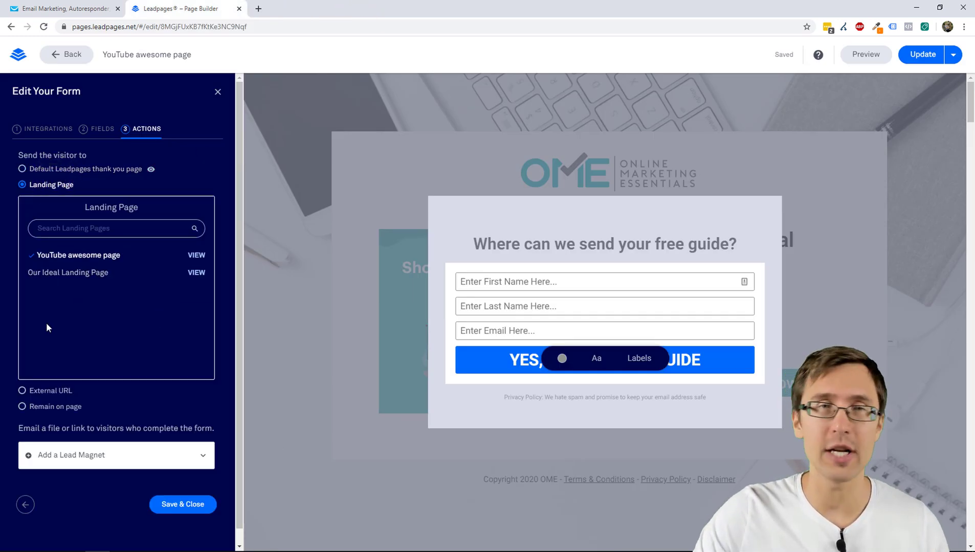
{"action": "mouse_move", "coordinate": [68, 272]}
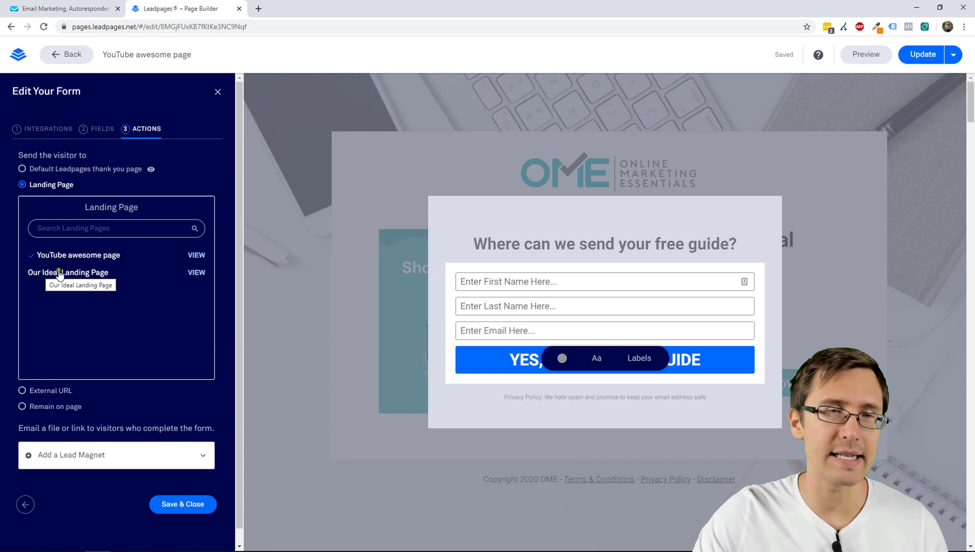
{"action": "left_click", "coordinate": [68, 272]}
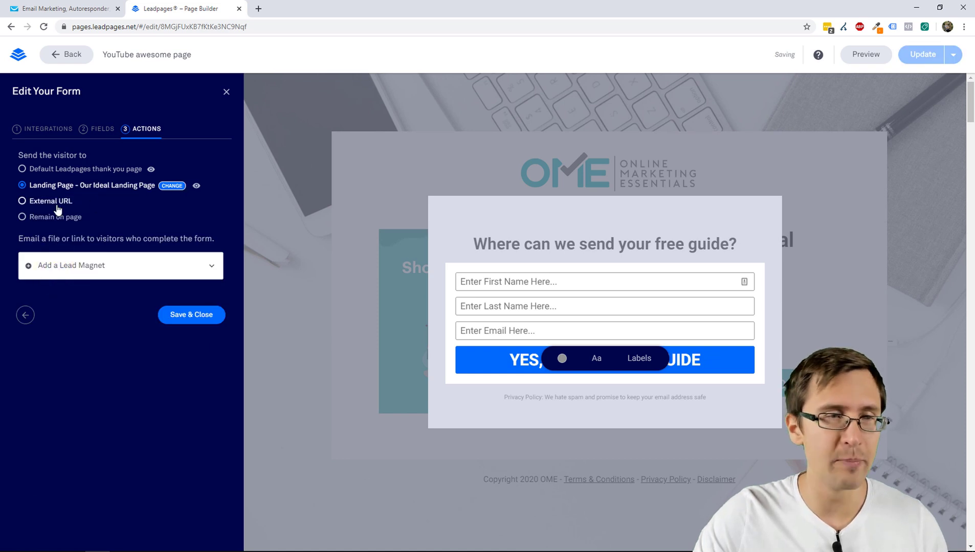
{"action": "left_click", "coordinate": [22, 200]}
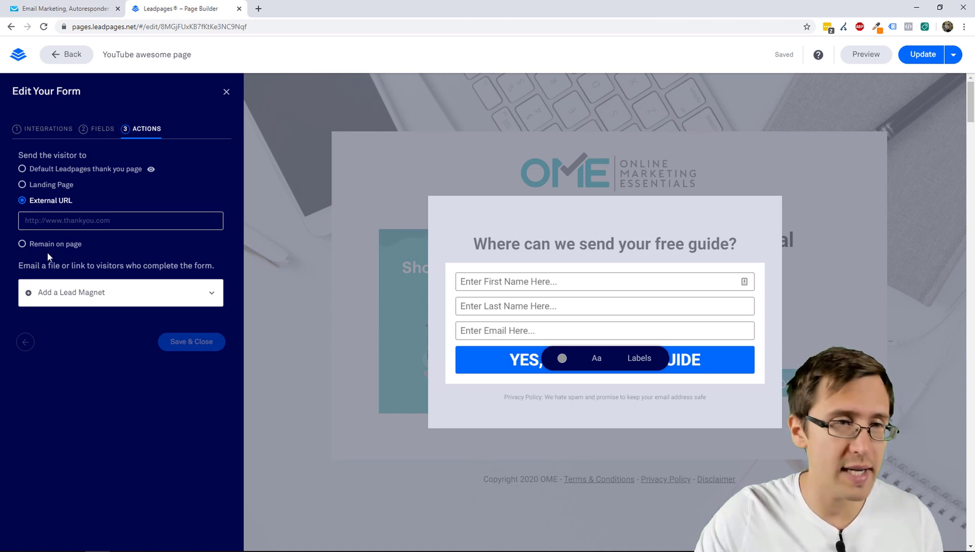
{"action": "left_click", "coordinate": [23, 244]}
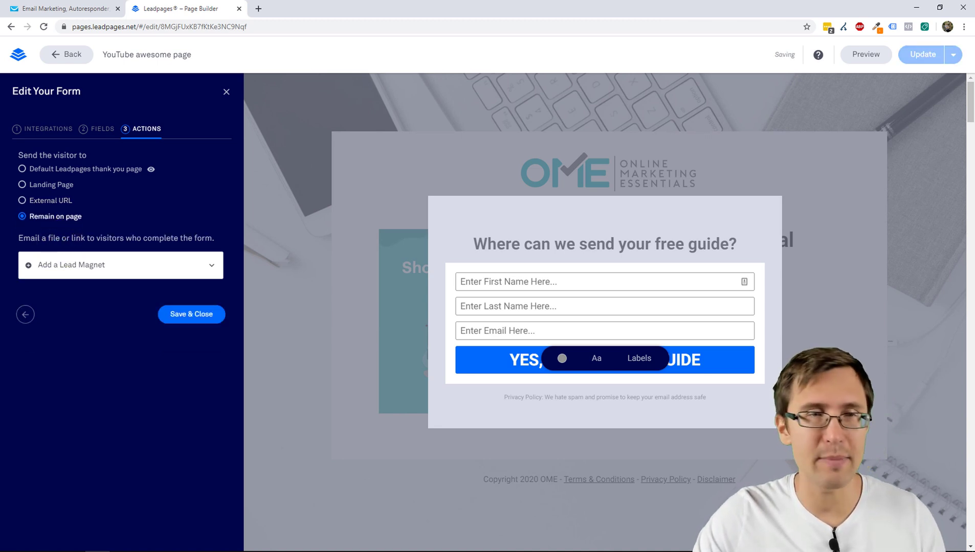
{"action": "left_click", "coordinate": [23, 169]}
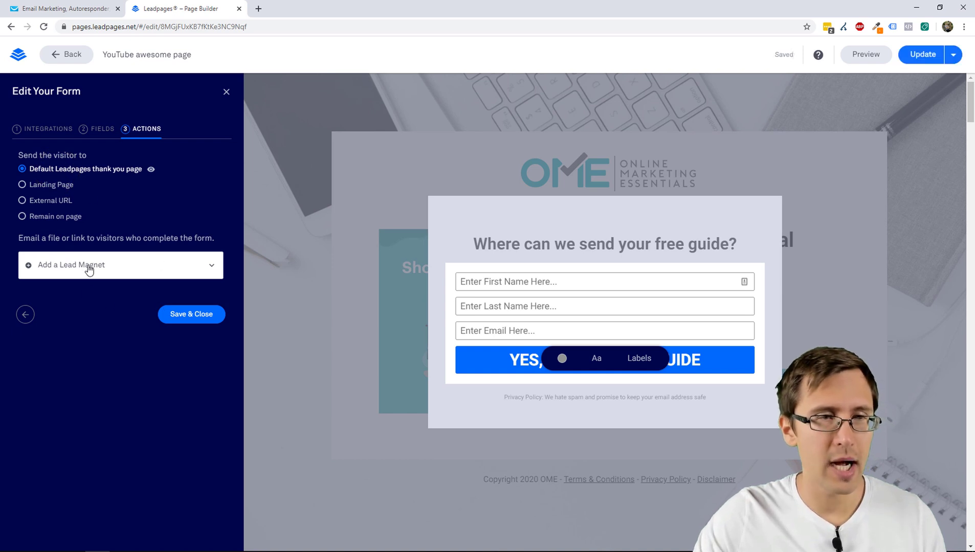
{"action": "mouse_move", "coordinate": [110, 261]}
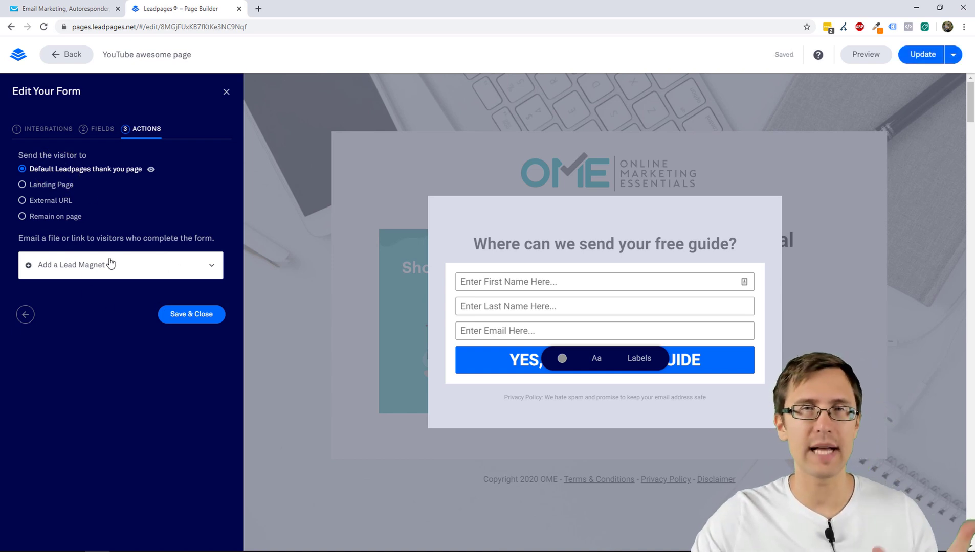
{"action": "mouse_move", "coordinate": [99, 281]}
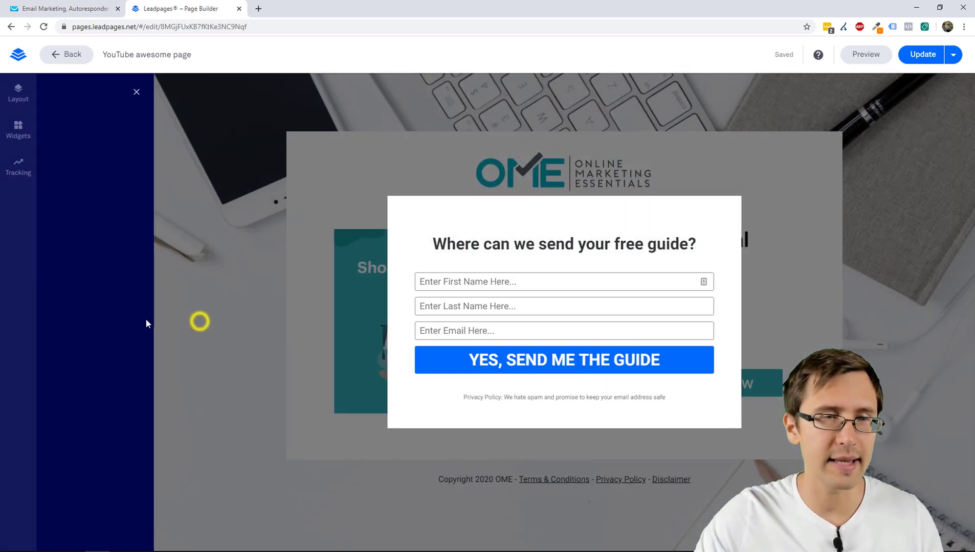
Step: Leave the pop-up editor and publish the updated page with Update
{"action": "left_click", "coordinate": [136, 92]}
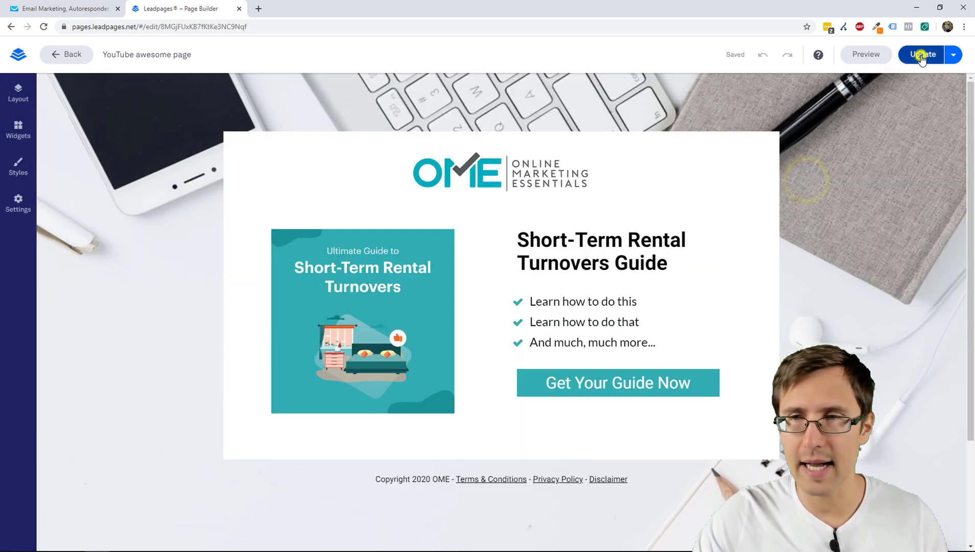
{"action": "left_click", "coordinate": [590, 252]}
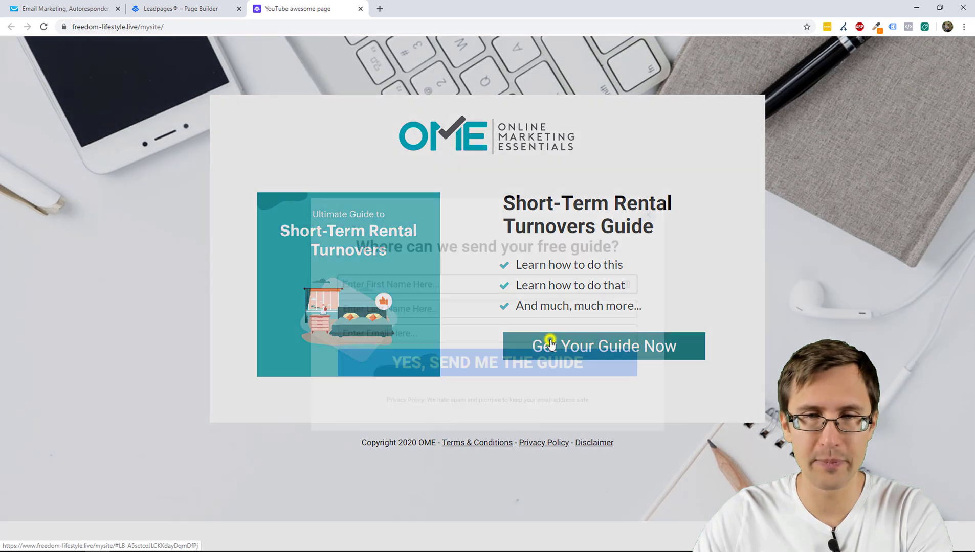
Step: Submit a test signup with first name ivan through the live pop-up form
{"action": "type", "text": "ivan"}
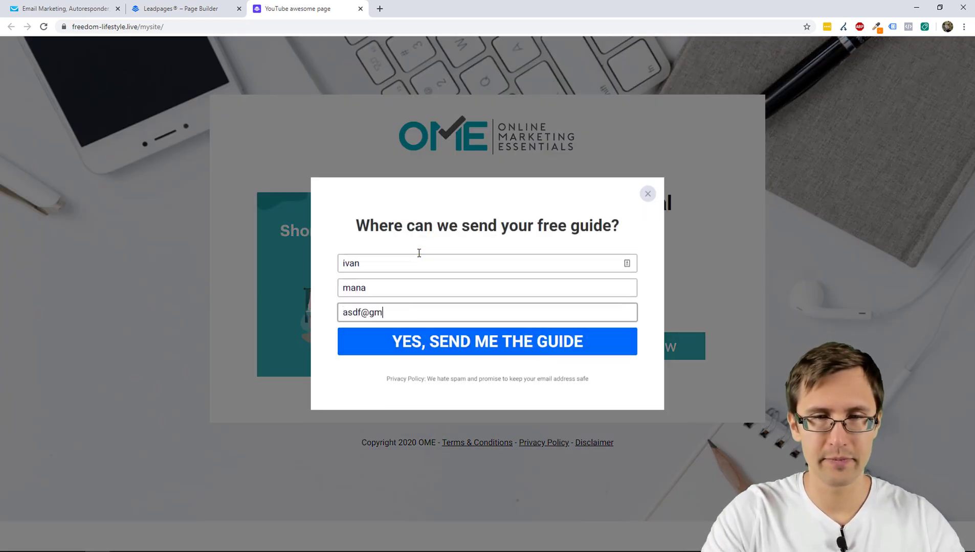
{"action": "left_click", "coordinate": [486, 340]}
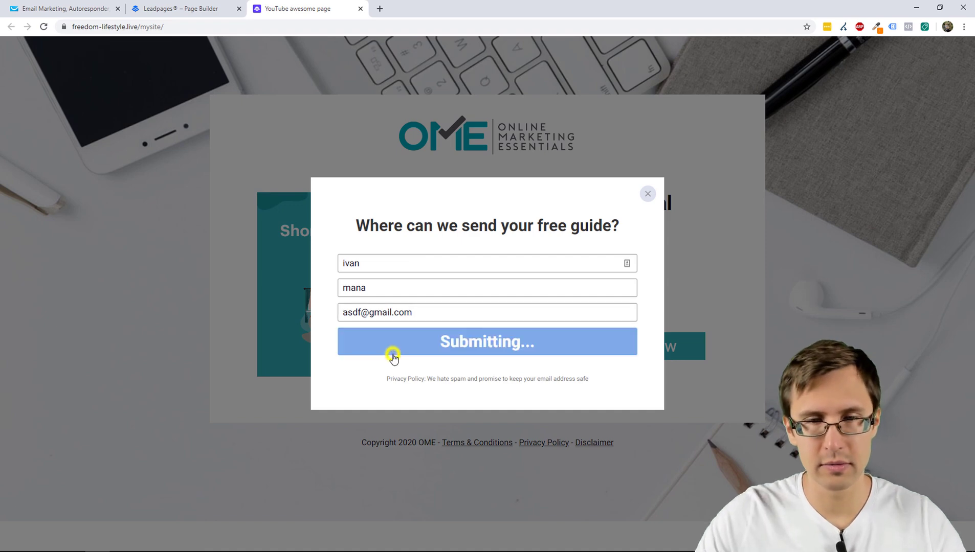
{"action": "left_click", "coordinate": [487, 341]}
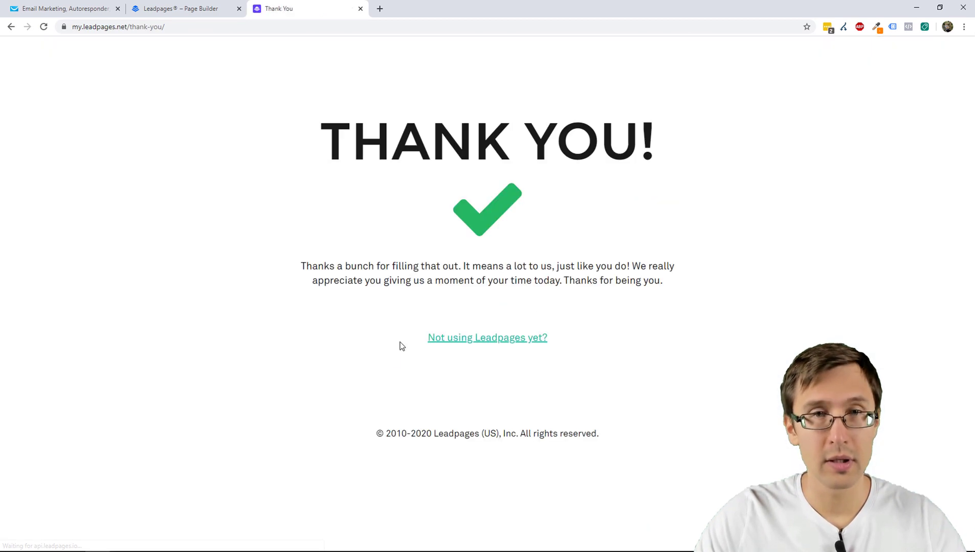
{"action": "mouse_move", "coordinate": [435, 252]}
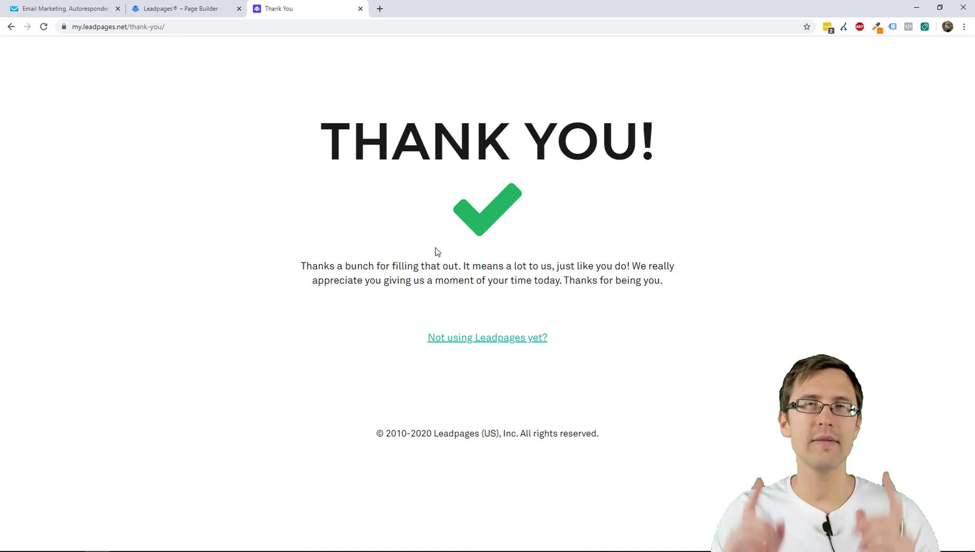